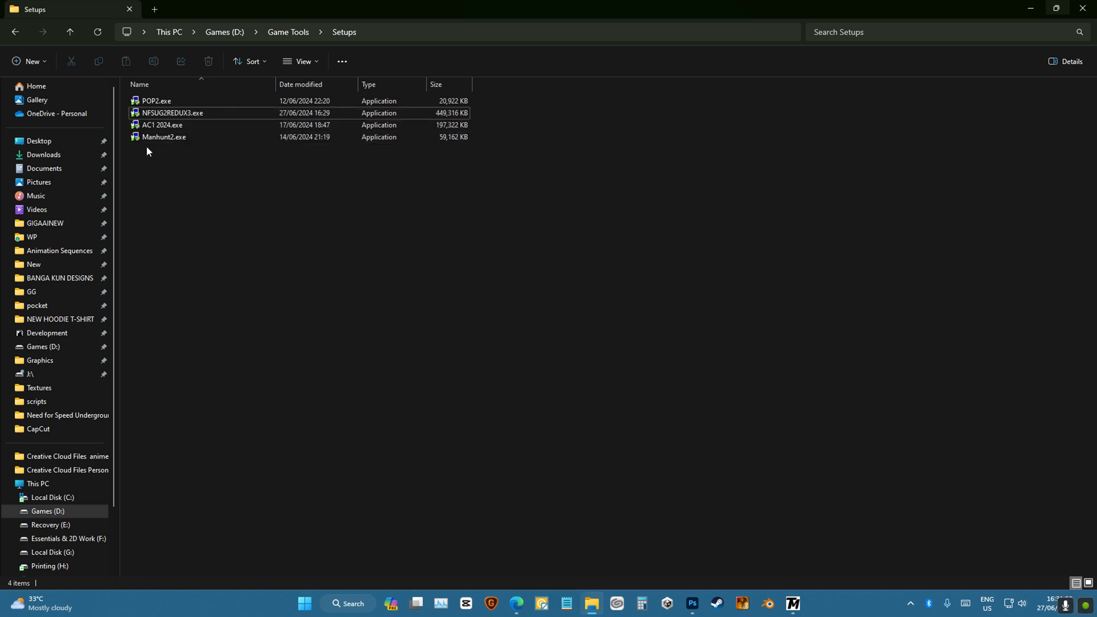
# - Launch the NFSUG2REDUX3.exe installer from D:\Game Tools\Setups and allow it to make changes
pyautogui.click(173, 113)
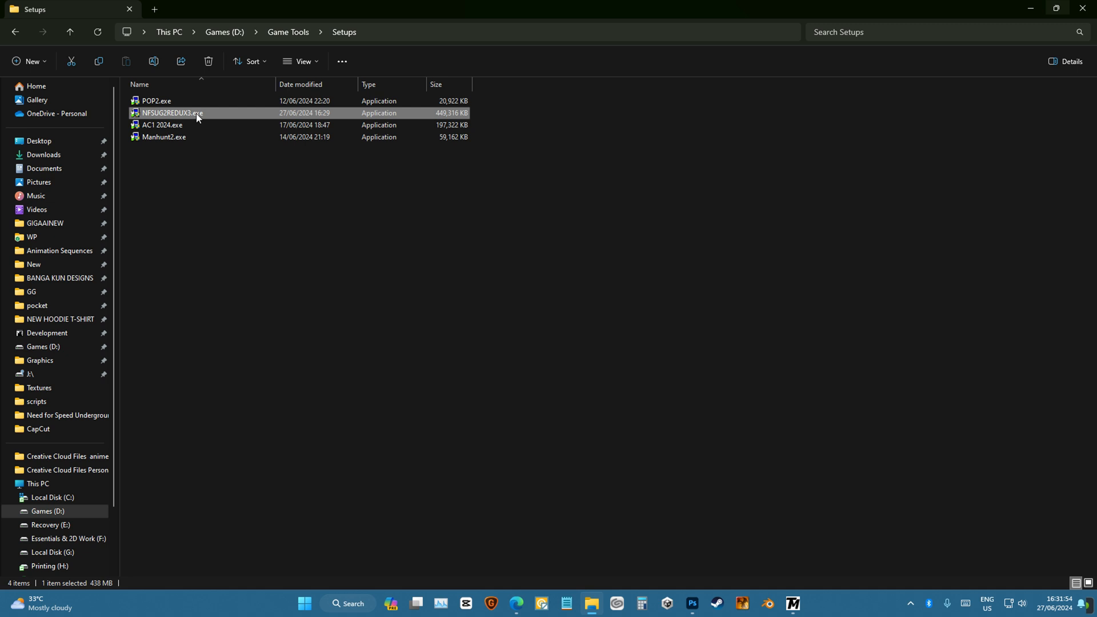
pyautogui.moveTo(224, 120)
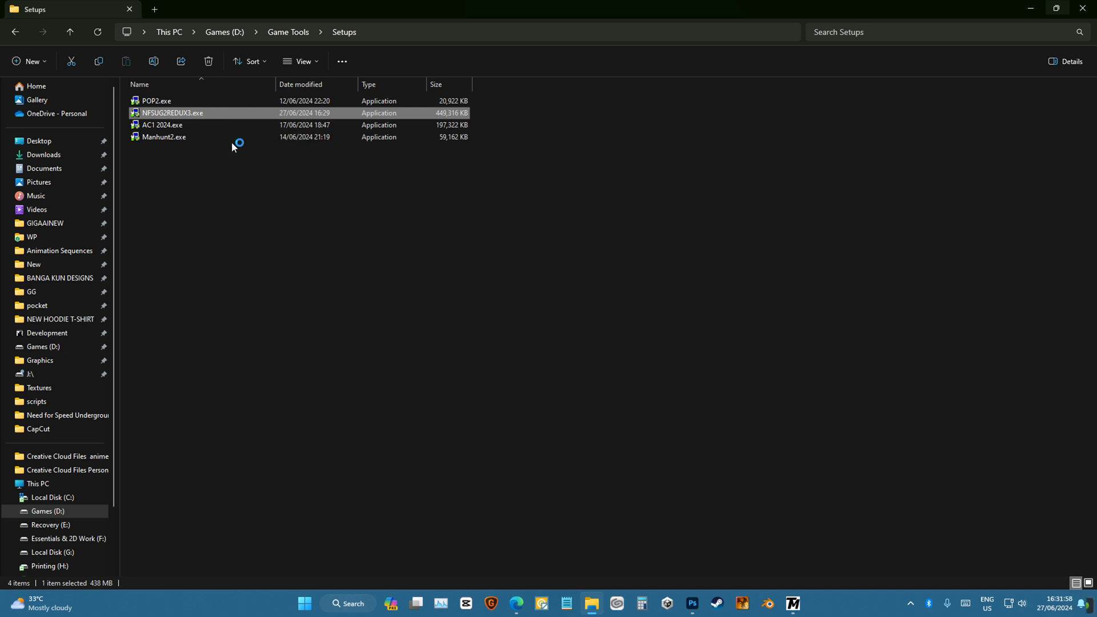
pyautogui.doubleClick(173, 113)
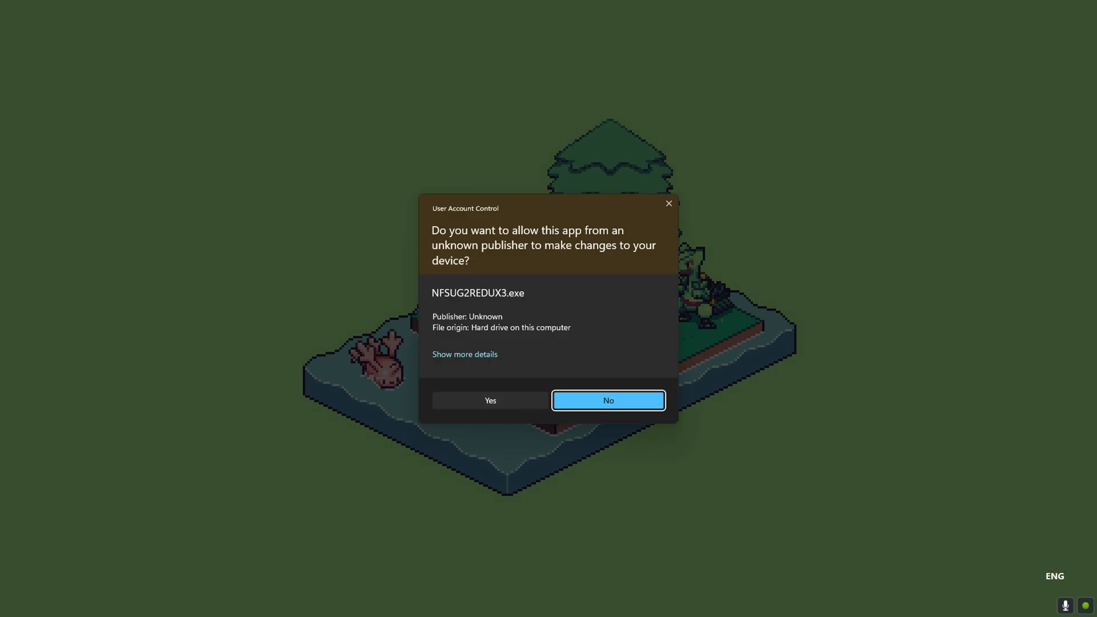
pyautogui.click(607, 400)
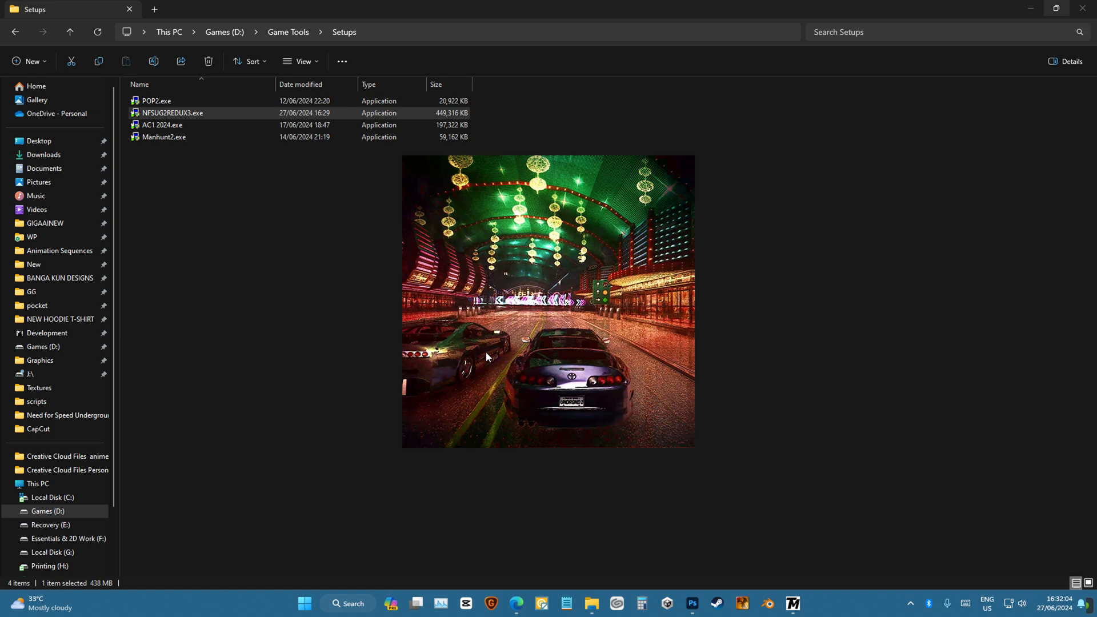
pyautogui.moveTo(545, 208)
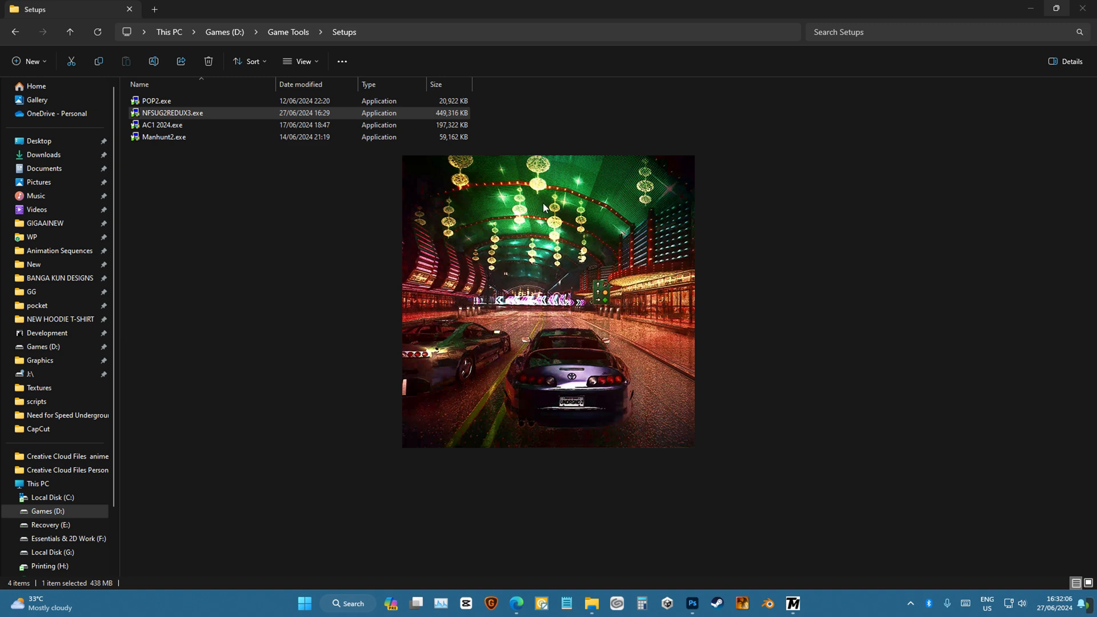
# - Enter the Redux 3.0 setup wizard and accept the license agreement
pyautogui.doubleClick(172, 113)
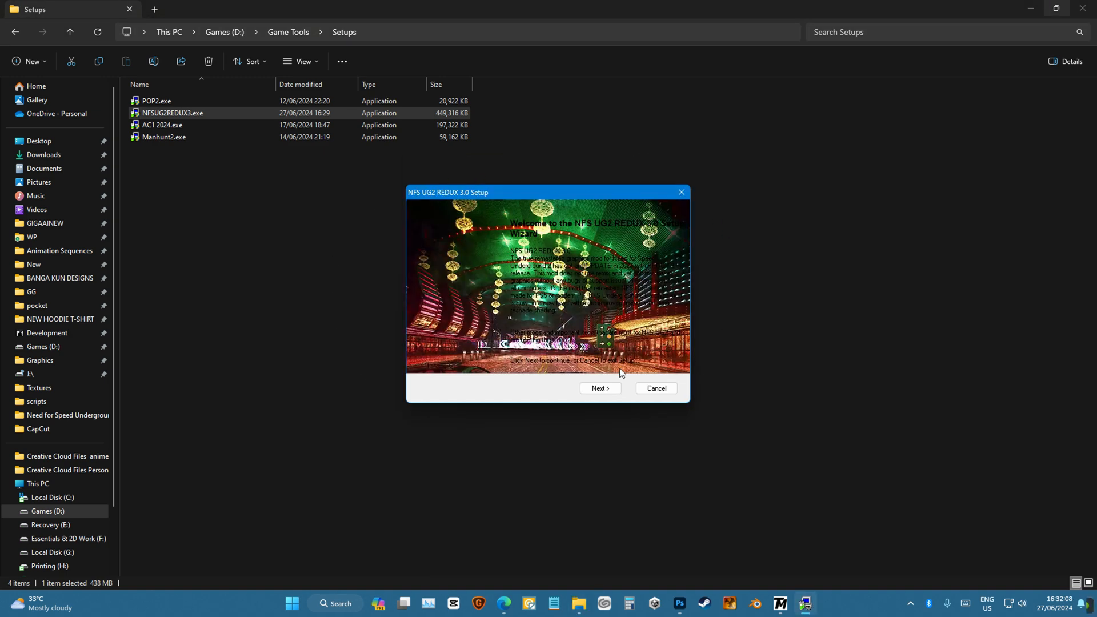
pyautogui.click(600, 389)
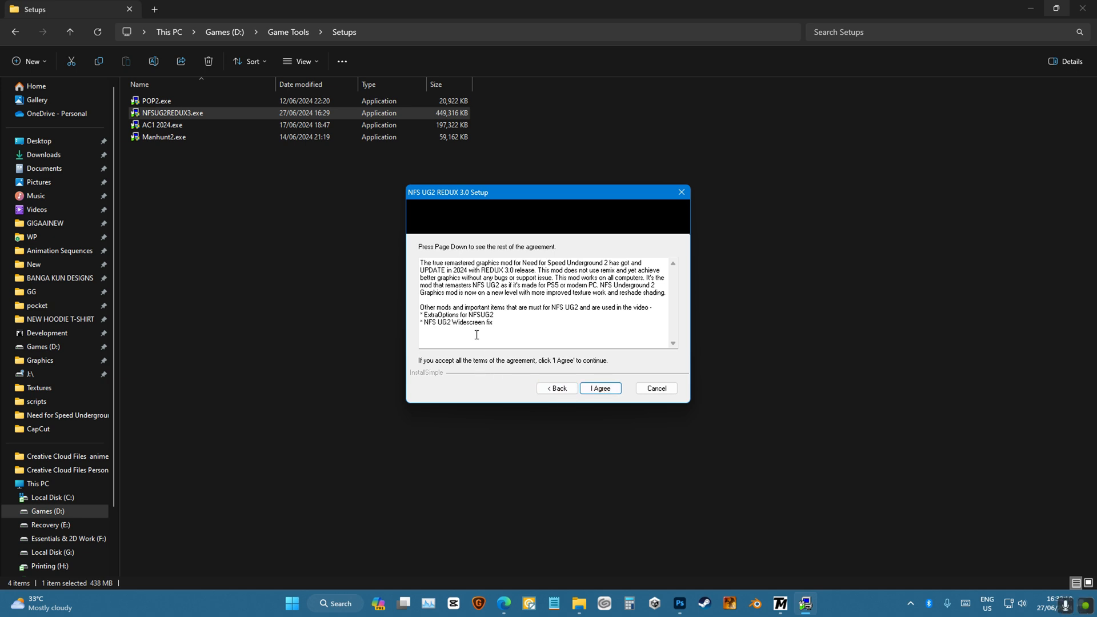
pyautogui.click(597, 388)
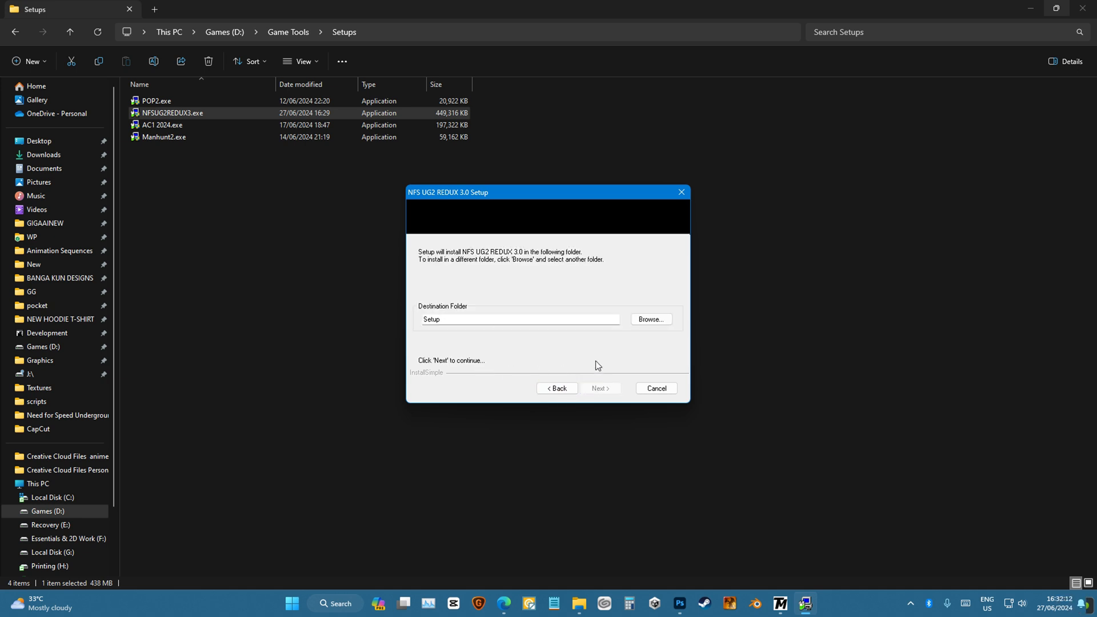
# - Set the destination to D:\Games\Need for Speed Underground 2\Setup and finish the wizard
pyautogui.click(649, 319)
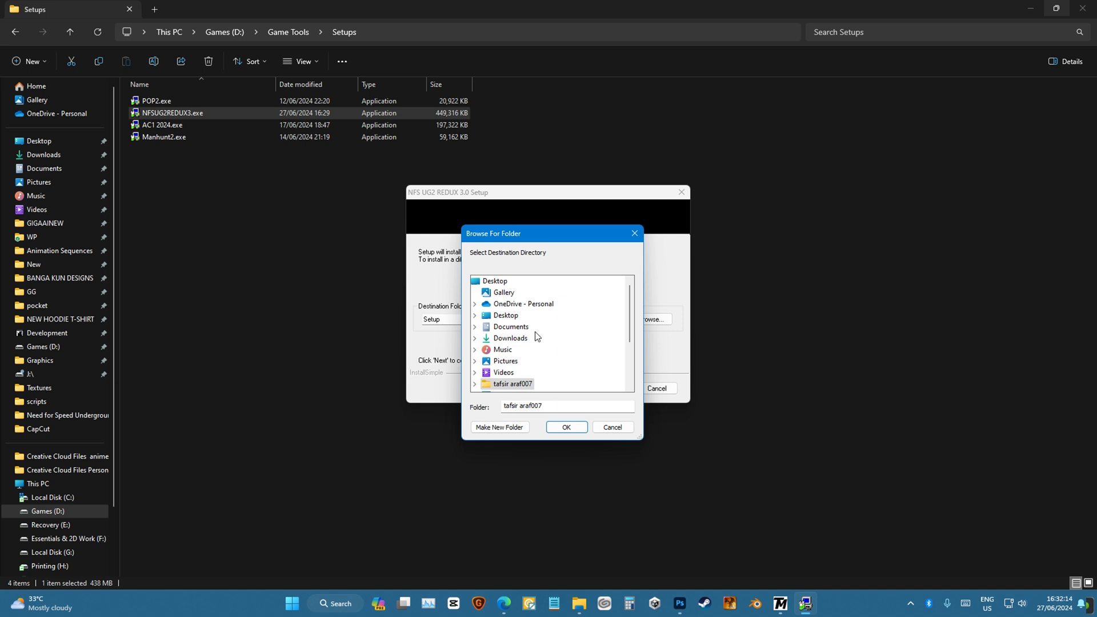
pyautogui.click(475, 292)
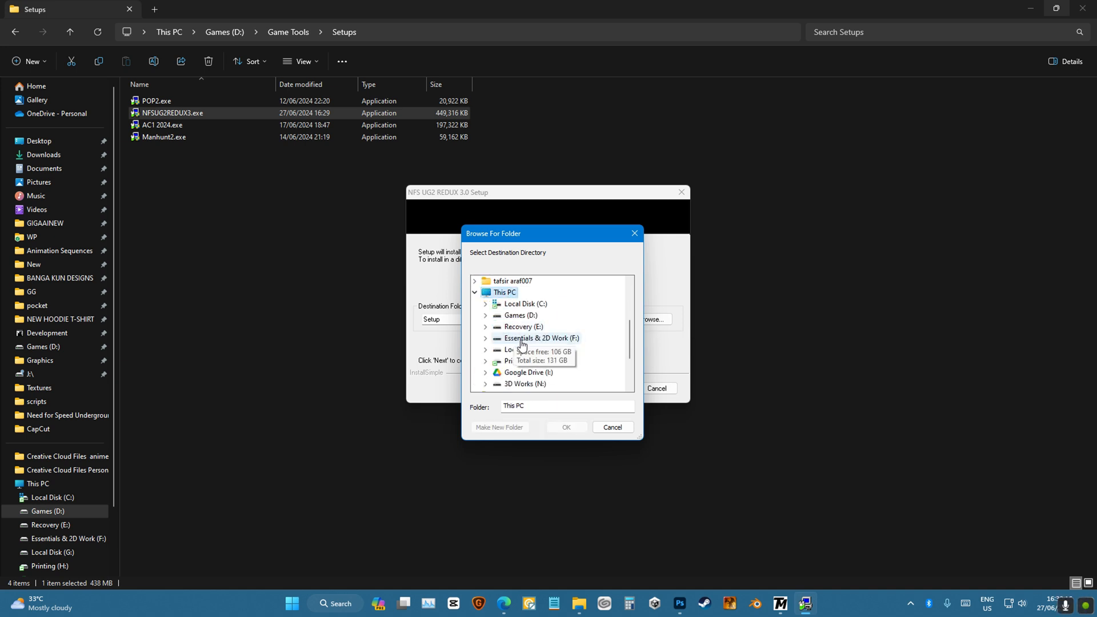
pyautogui.click(519, 316)
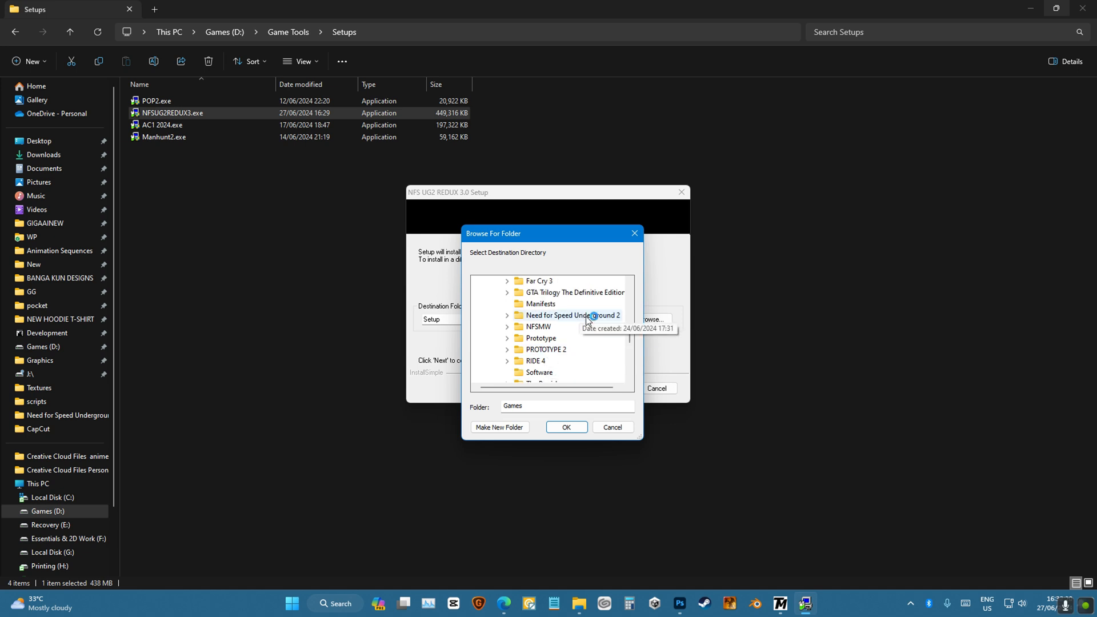
pyautogui.click(565, 426)
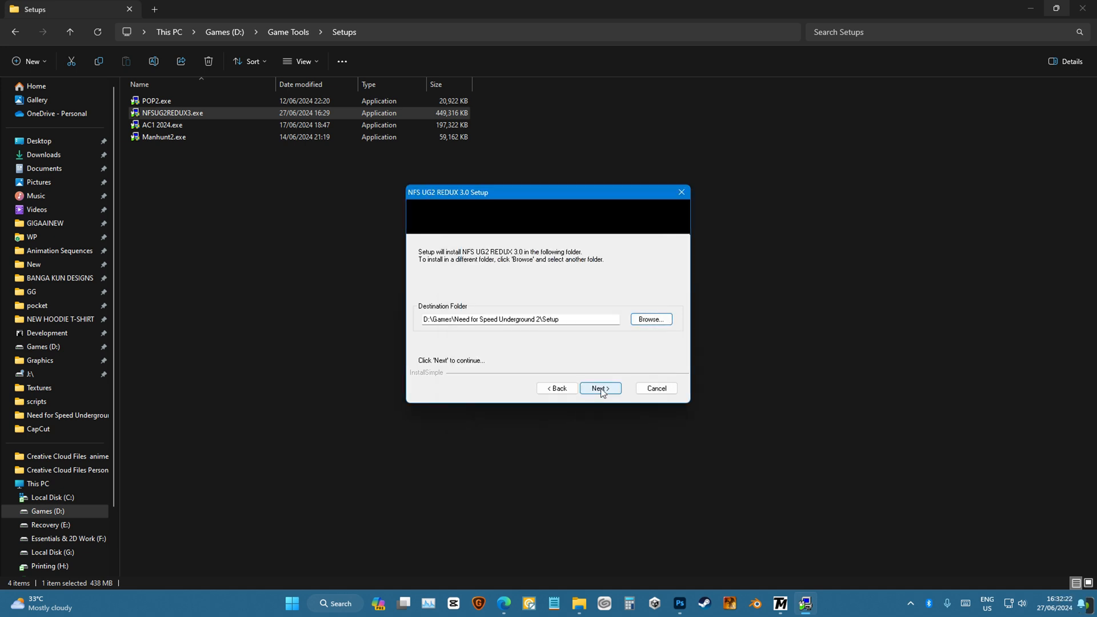
pyautogui.click(599, 389)
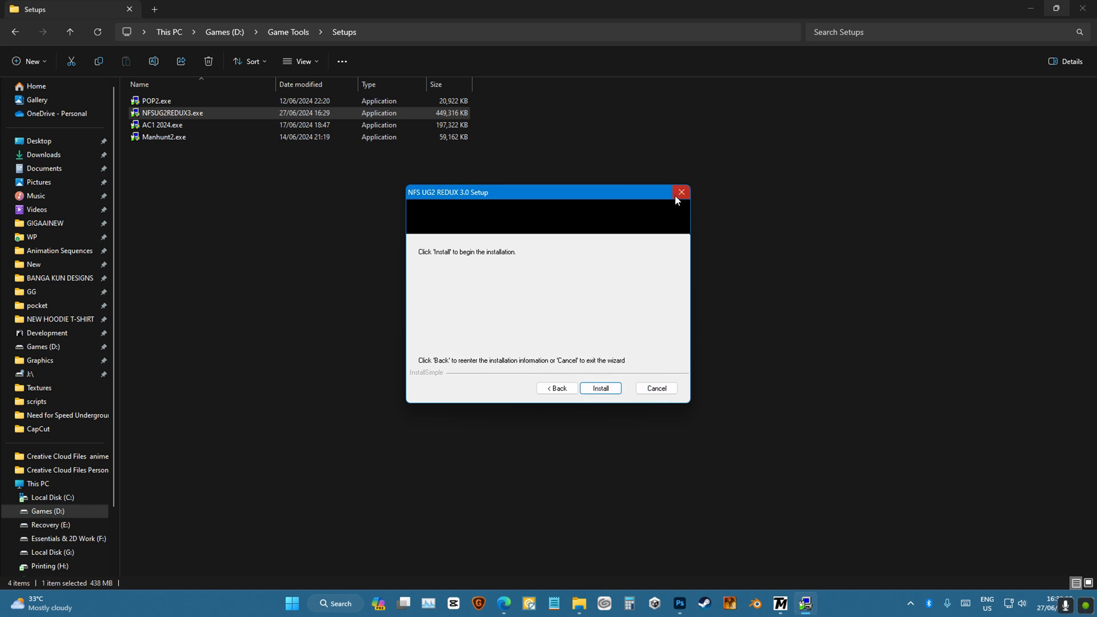
pyautogui.click(679, 192)
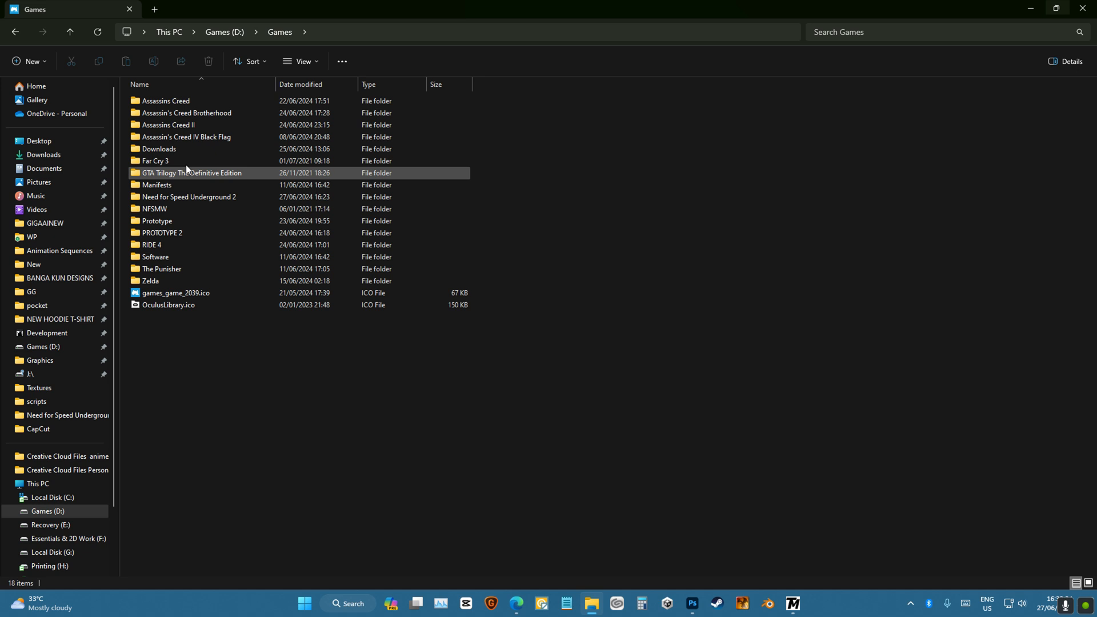
# - Go into the Need for Speed Underground 2 folder on D:\Games and select SPEED2.EXE
pyautogui.click(187, 197)
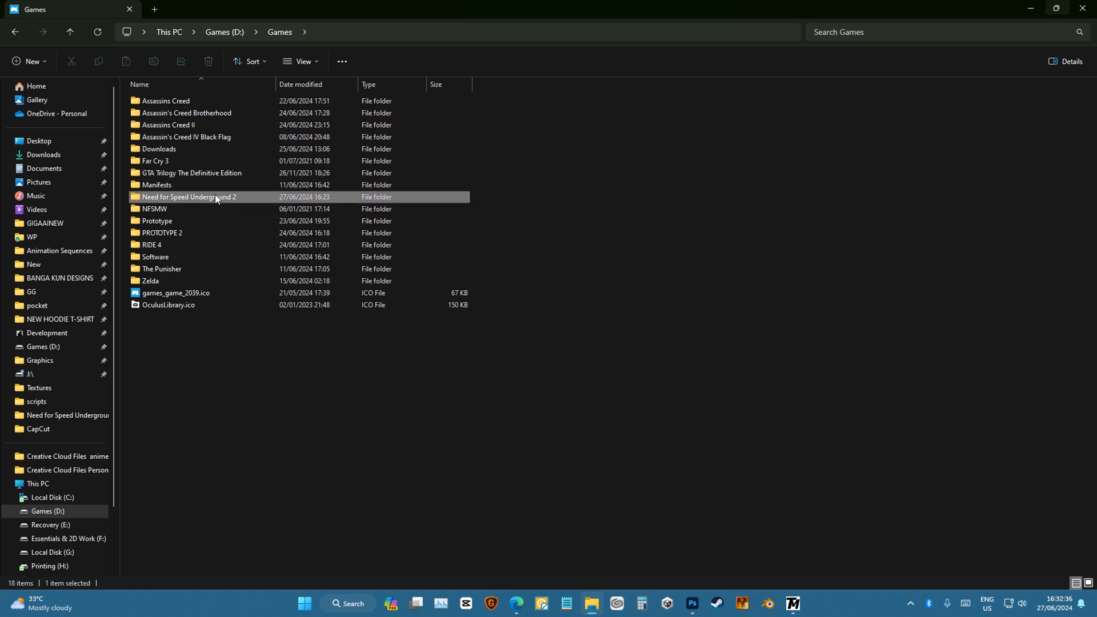
pyautogui.doubleClick(187, 197)
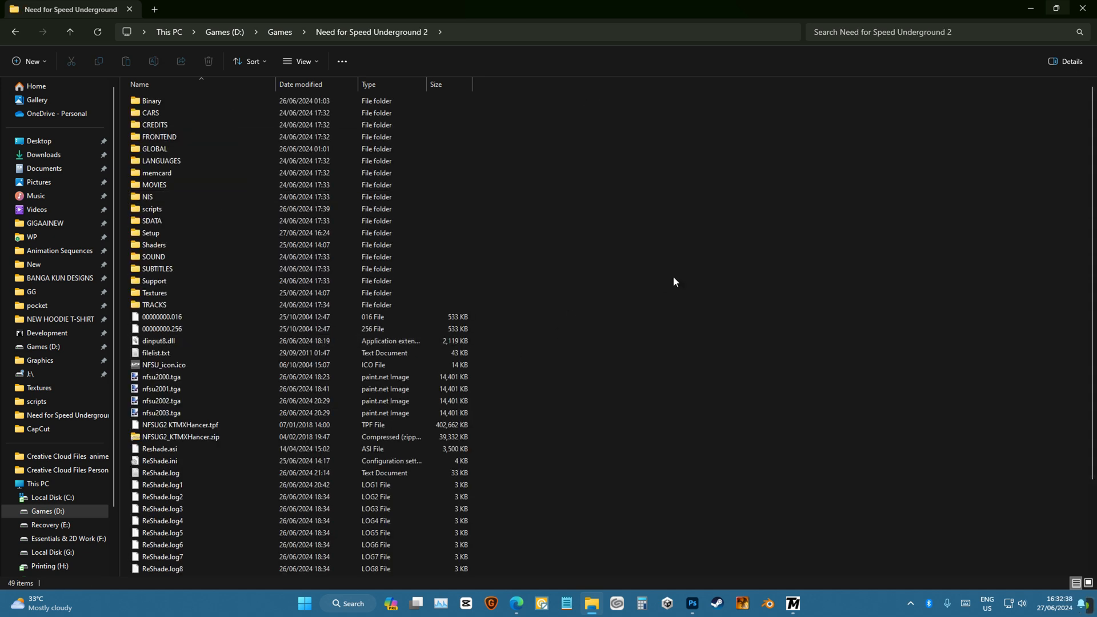
pyautogui.moveTo(665, 281)
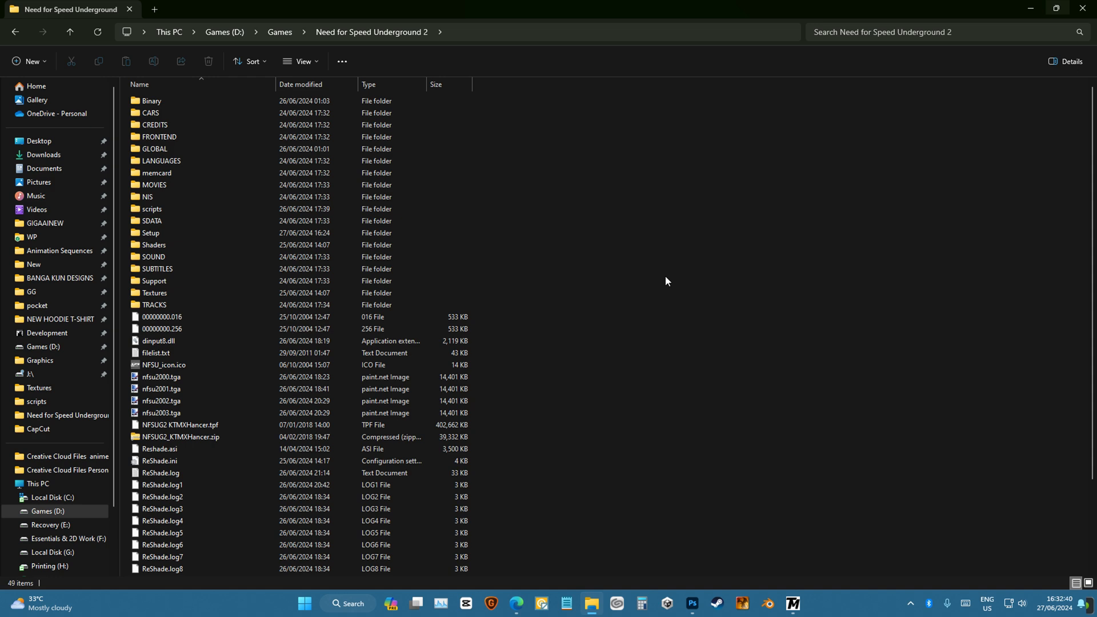
pyautogui.click(152, 257)
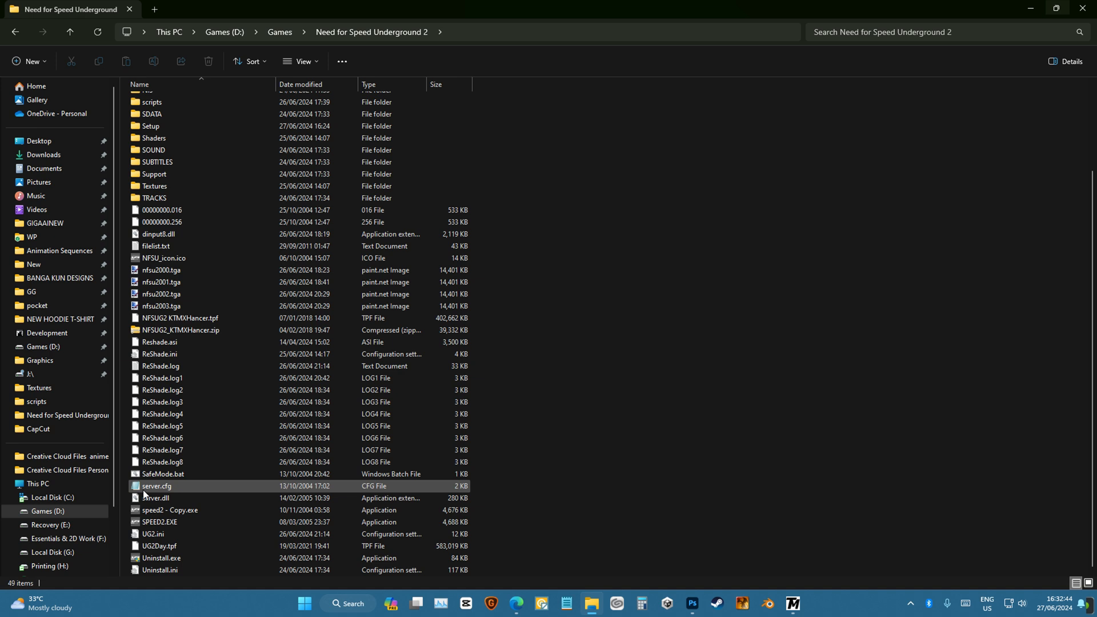
pyautogui.click(160, 523)
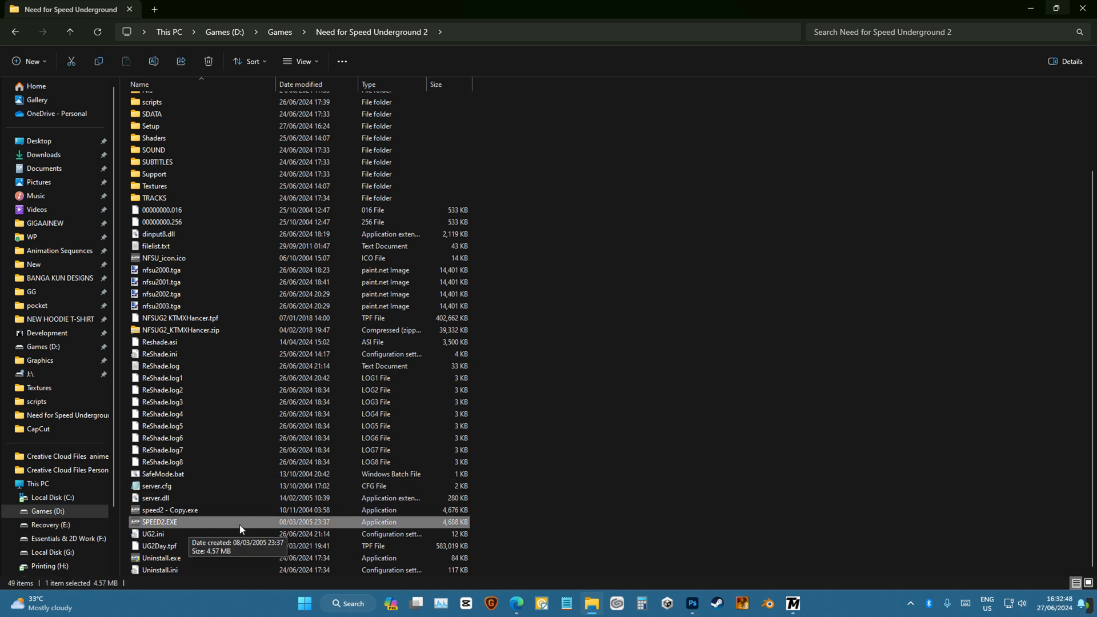
pyautogui.moveTo(247, 530)
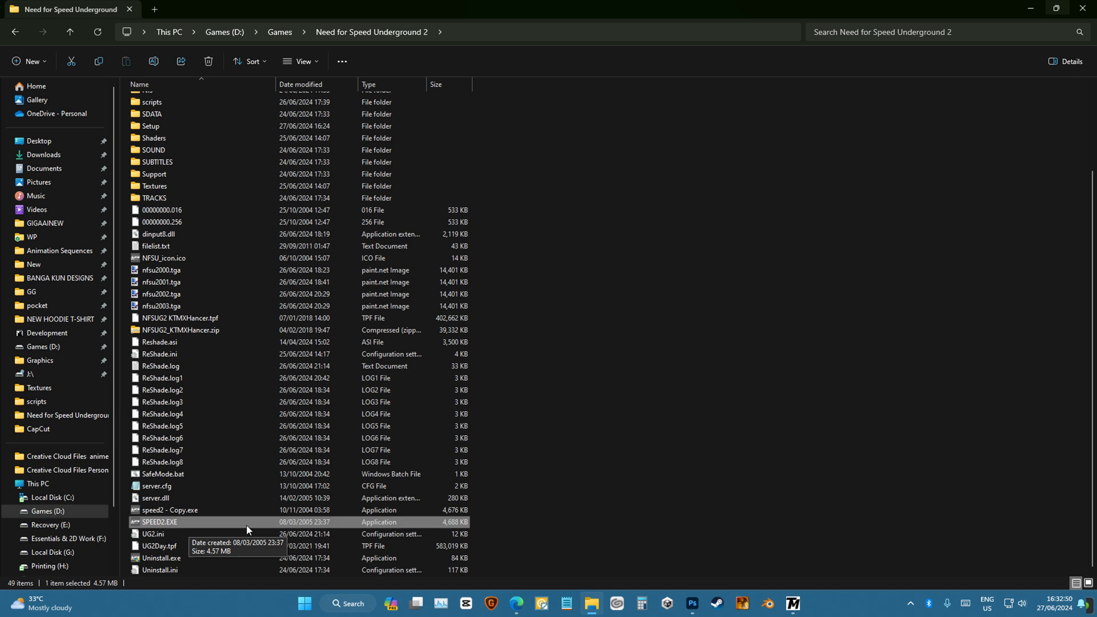
pyautogui.moveTo(343, 490)
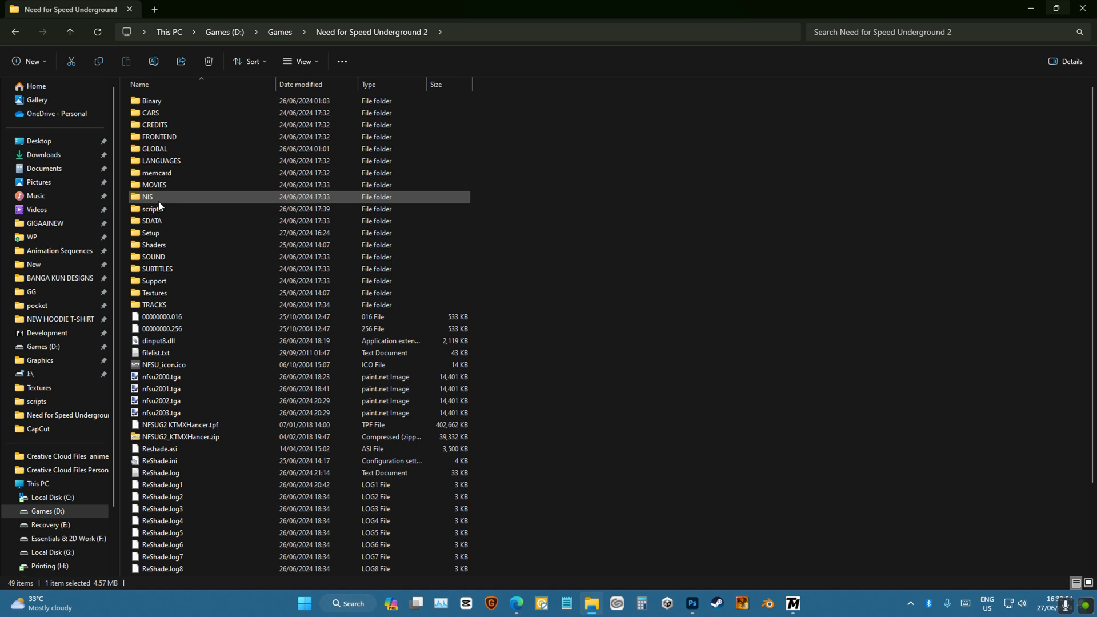
pyautogui.moveTo(187, 295)
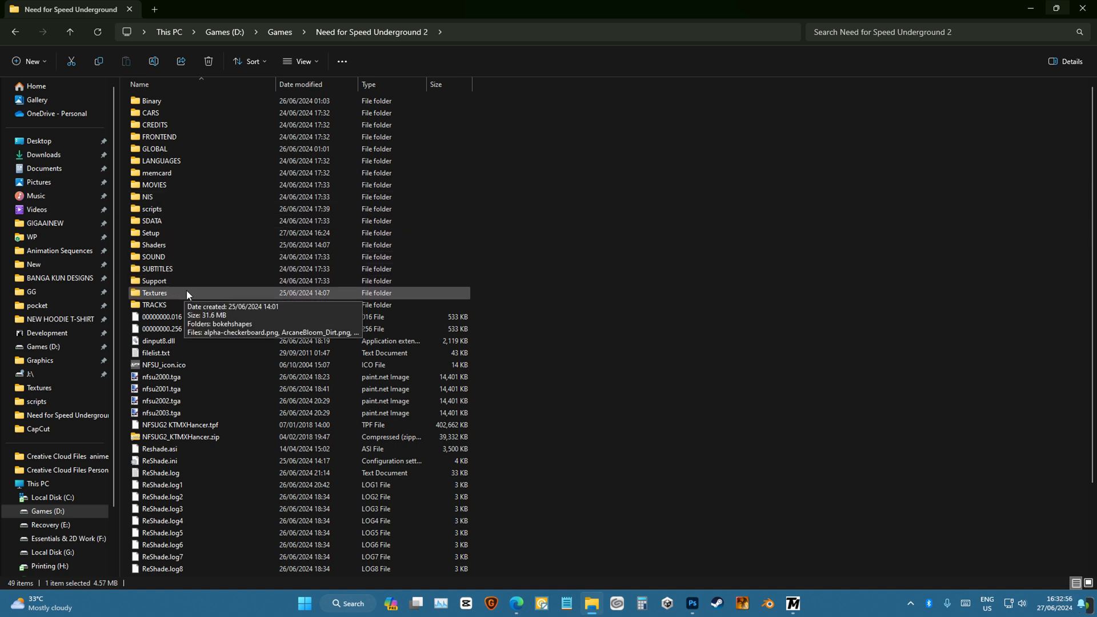
pyautogui.moveTo(186, 247)
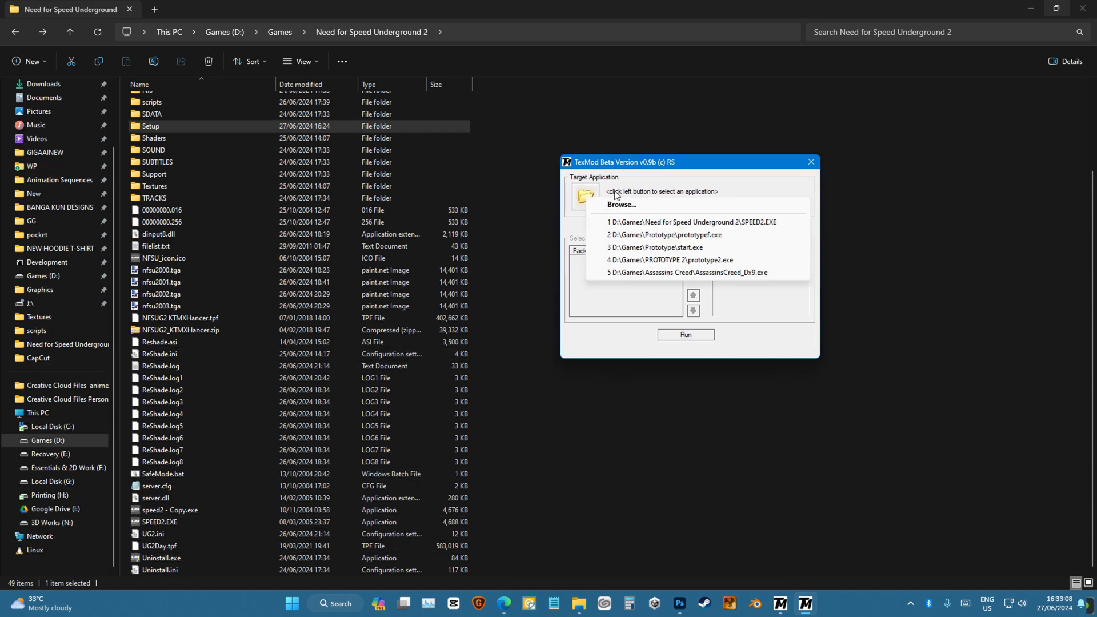
# - Set TexMod's target application to the game's SPEED2.EXE
pyautogui.click(587, 196)
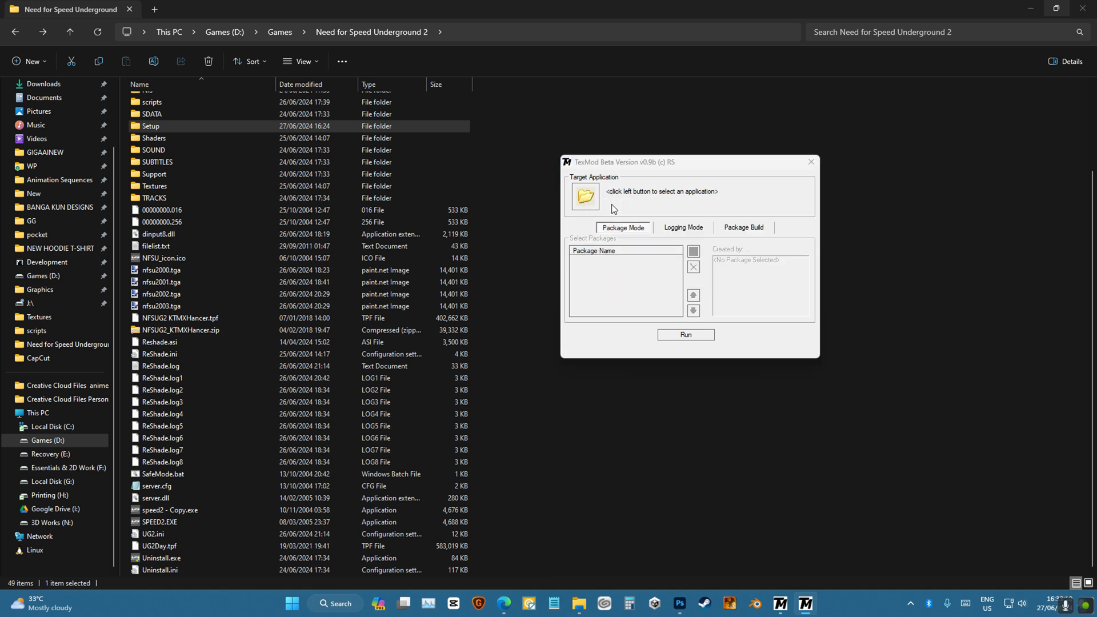
pyautogui.click(585, 195)
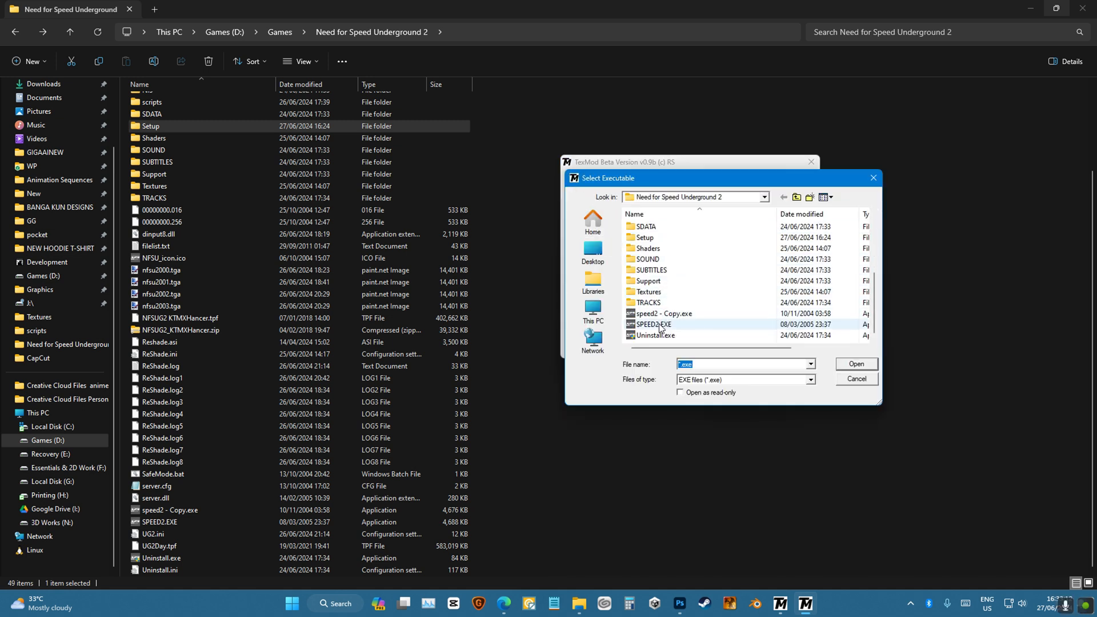
pyautogui.click(652, 324)
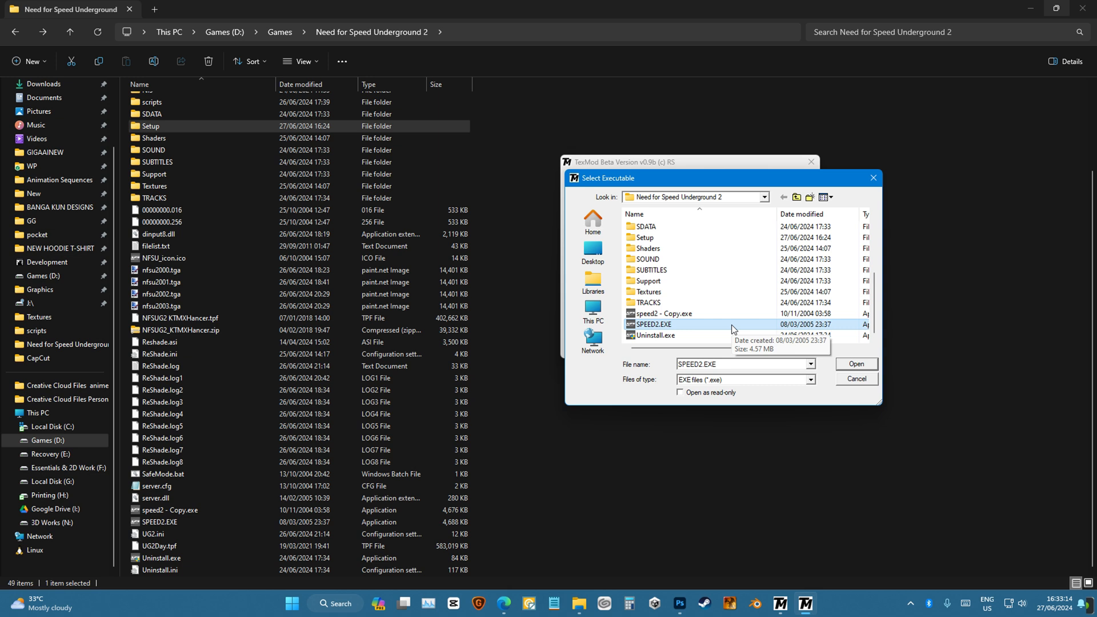
pyautogui.click(855, 363)
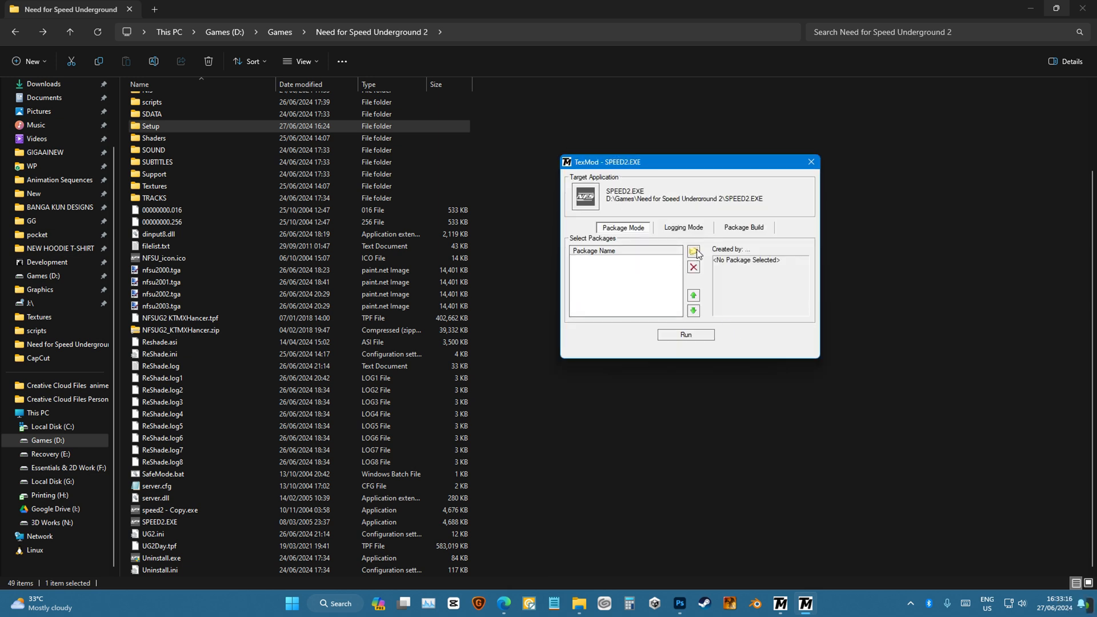
# - Add the NFSUG2 KTMXHANCER and KTMXHANCER PT2 .tpf packages to the package list
pyautogui.click(692, 251)
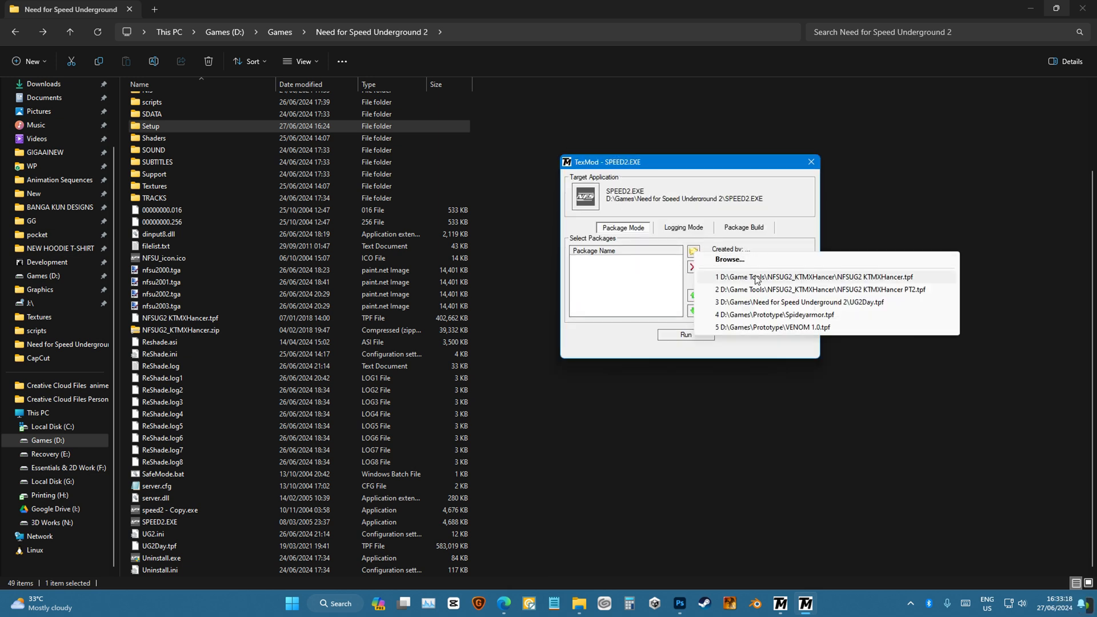
pyautogui.moveTo(833, 278)
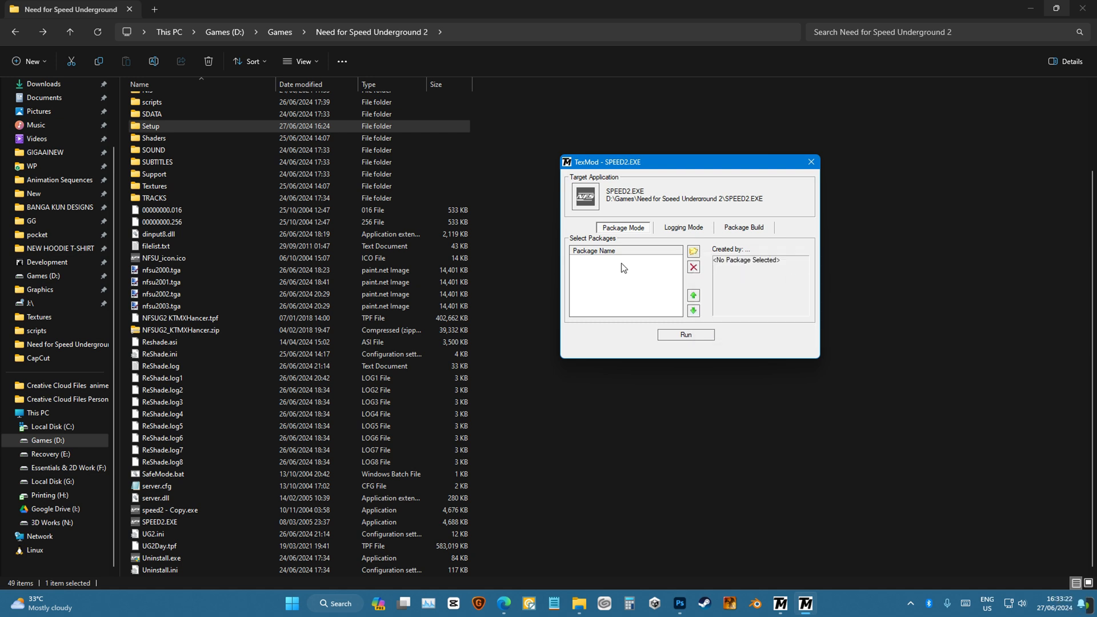
pyautogui.moveTo(567, 276)
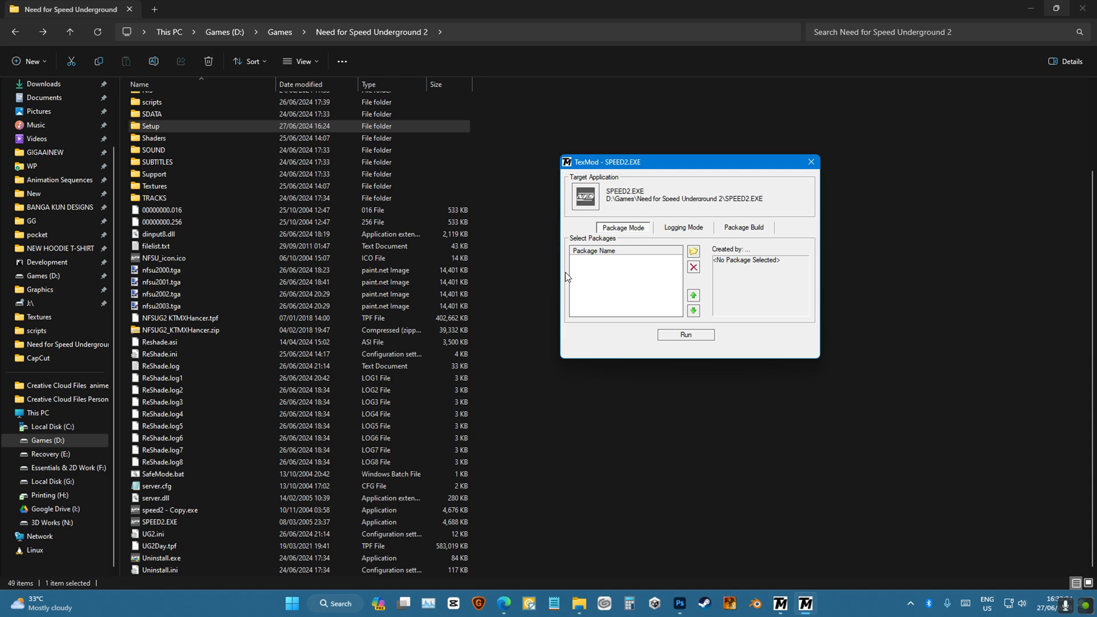
pyautogui.click(694, 251)
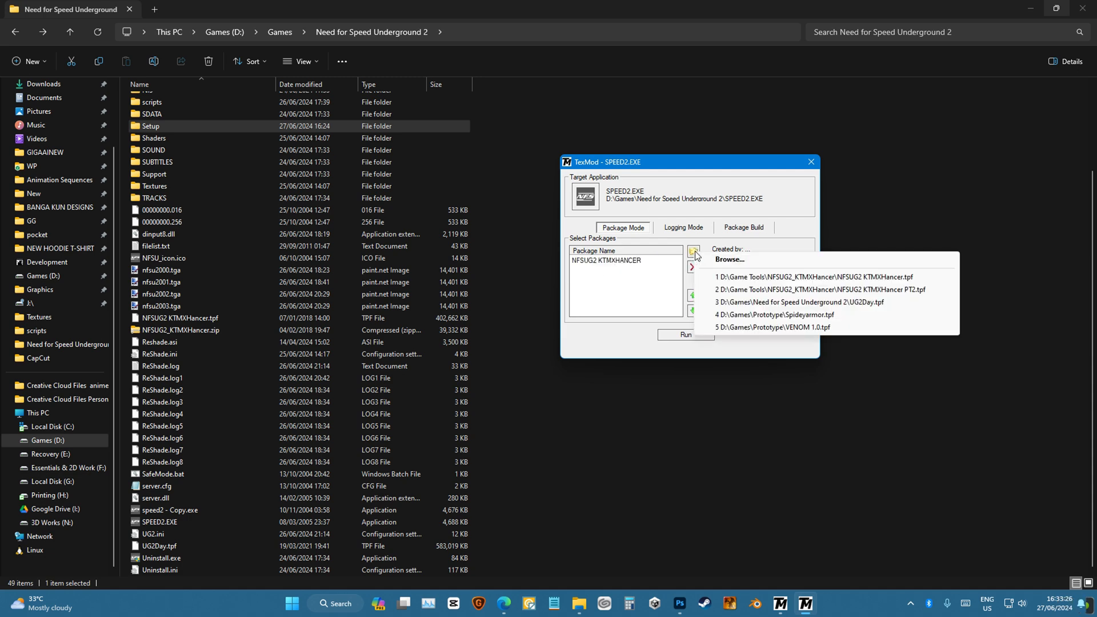
pyautogui.click(730, 260)
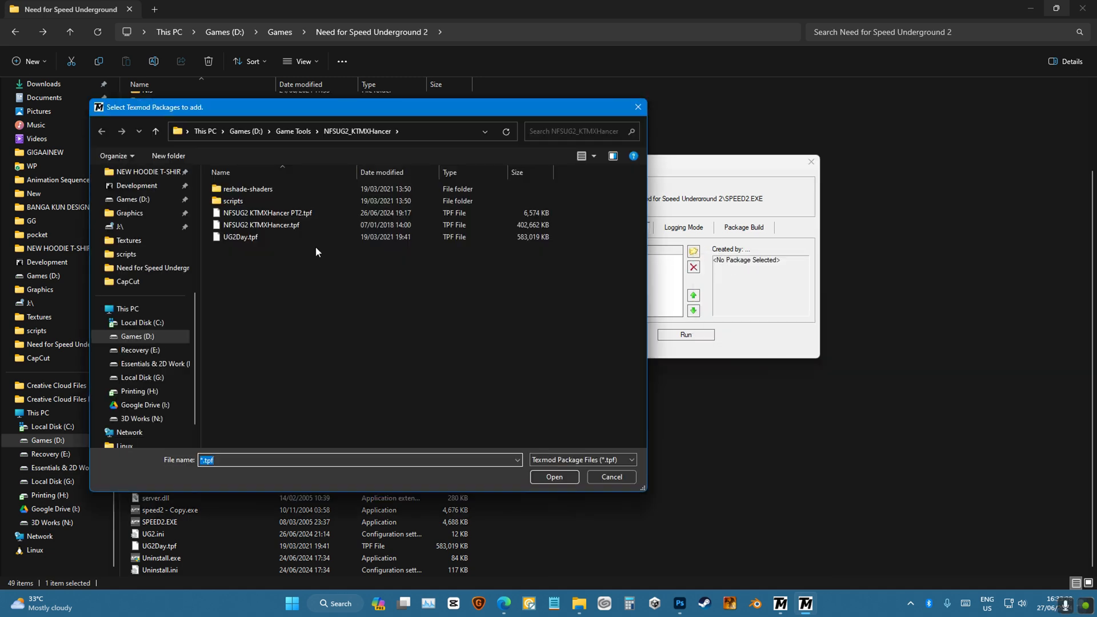
pyautogui.click(267, 213)
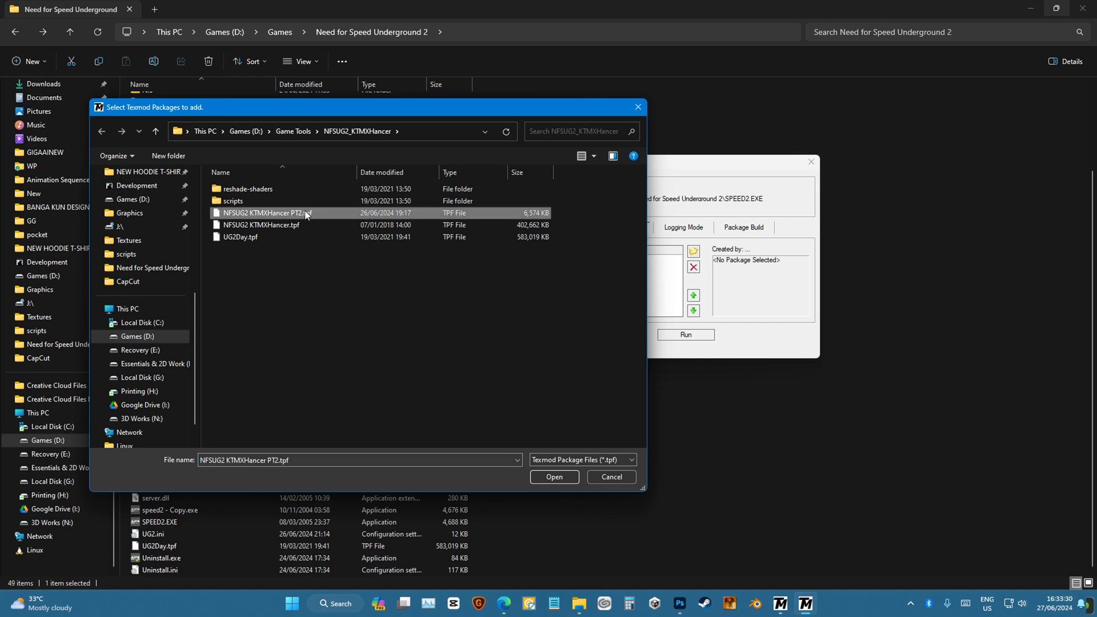
pyautogui.click(553, 476)
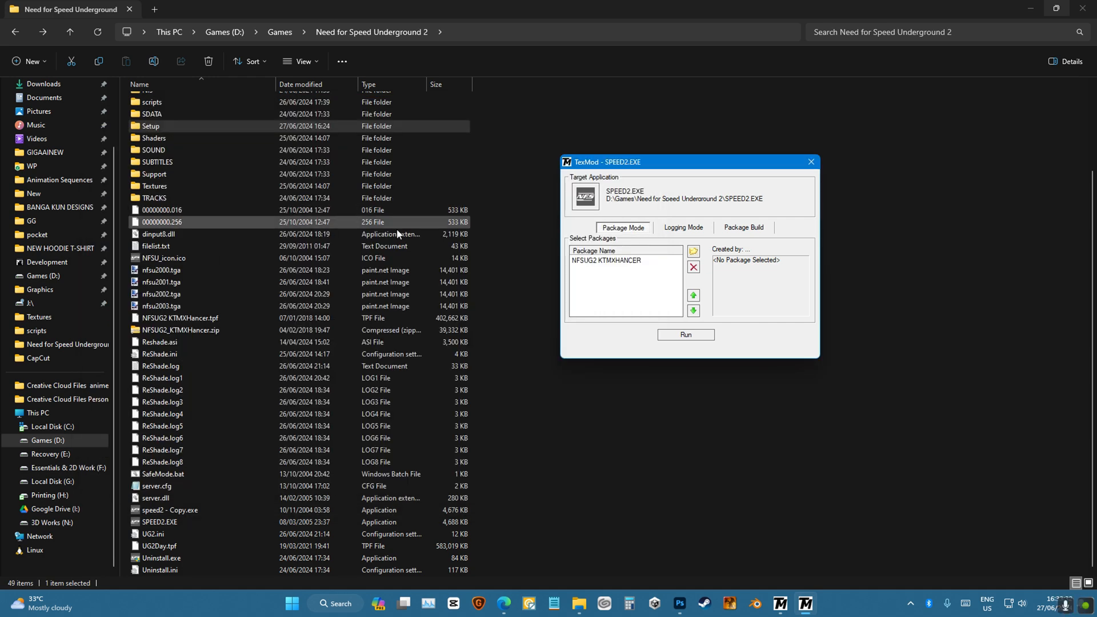
# - Adjust the KTMXHANCER PT2 package's position in the load order
pyautogui.click(693, 295)
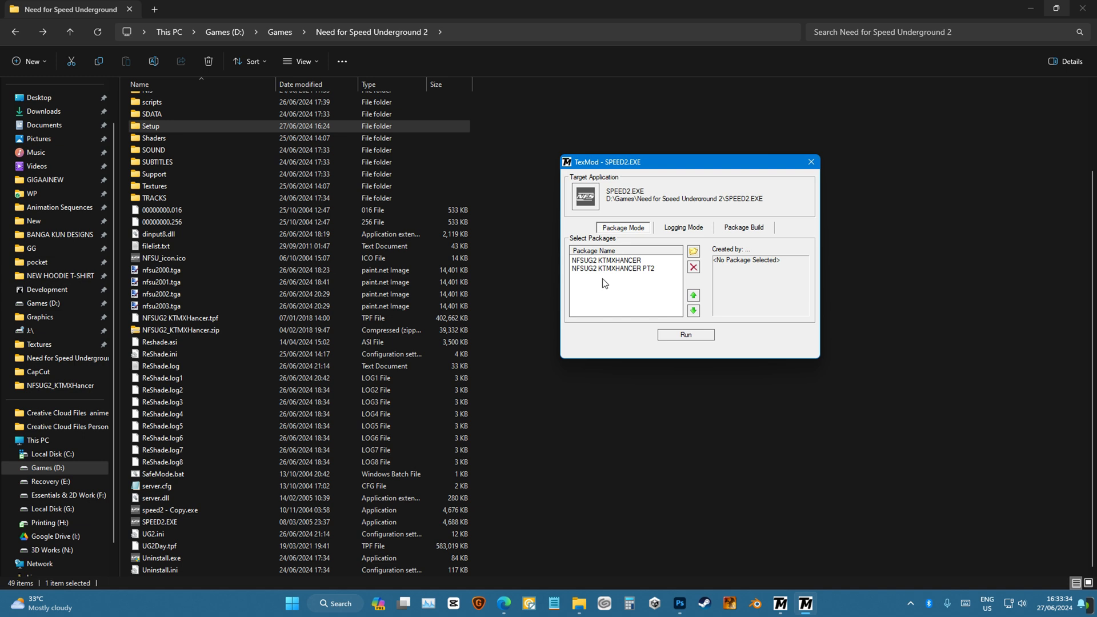
pyautogui.click(613, 268)
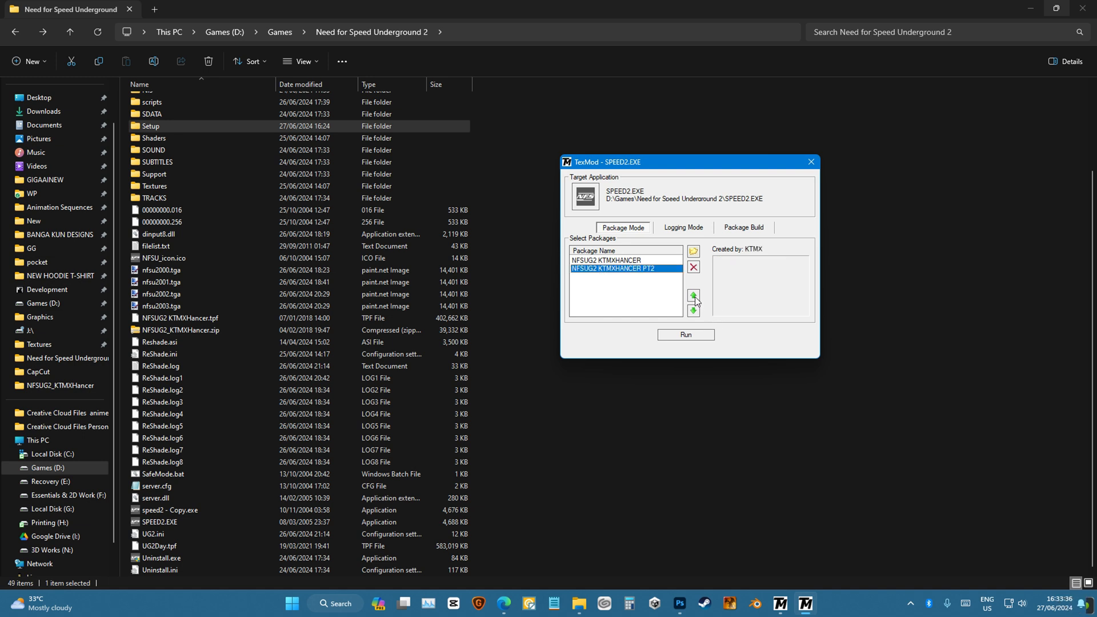
pyautogui.click(694, 294)
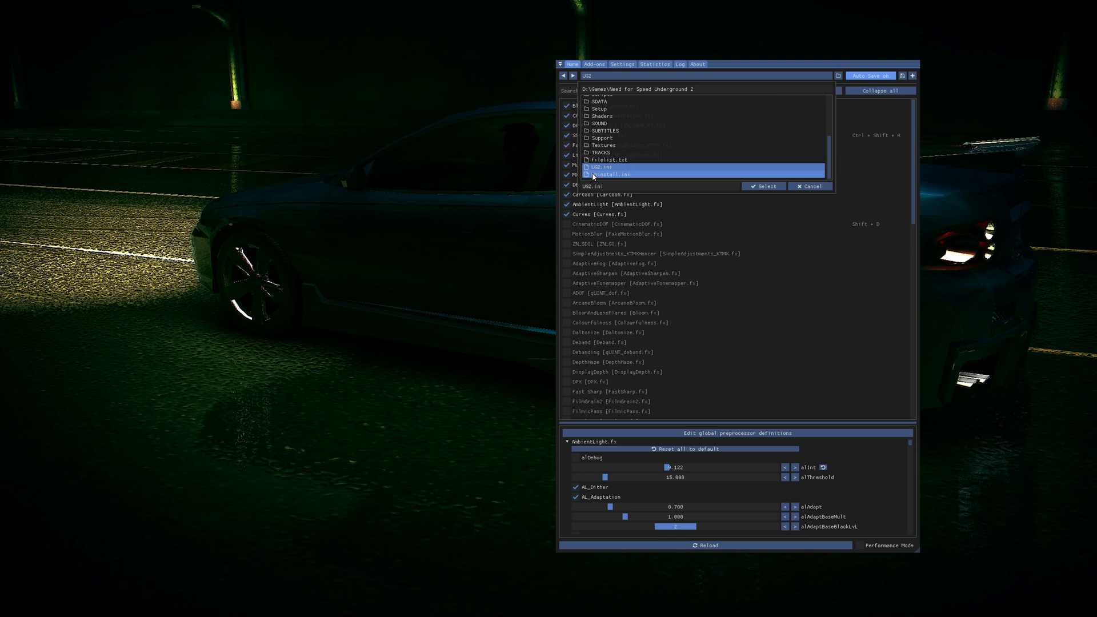
# - Make UG2.ini the active ReShade preset and move to the Settings page with the search paths
pyautogui.click(763, 185)
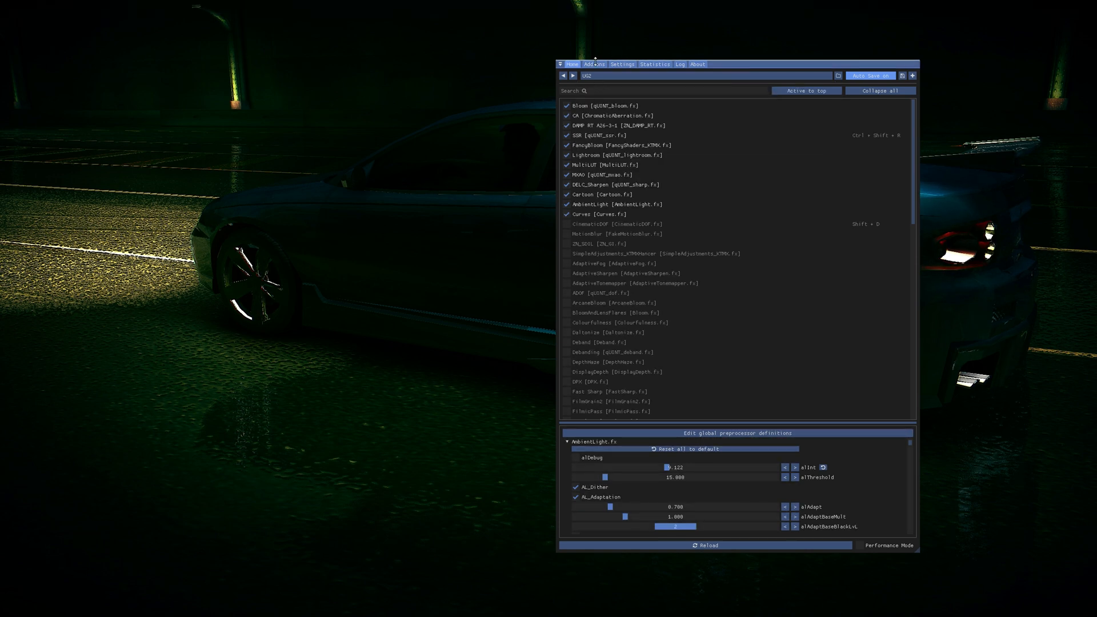
pyautogui.click(621, 64)
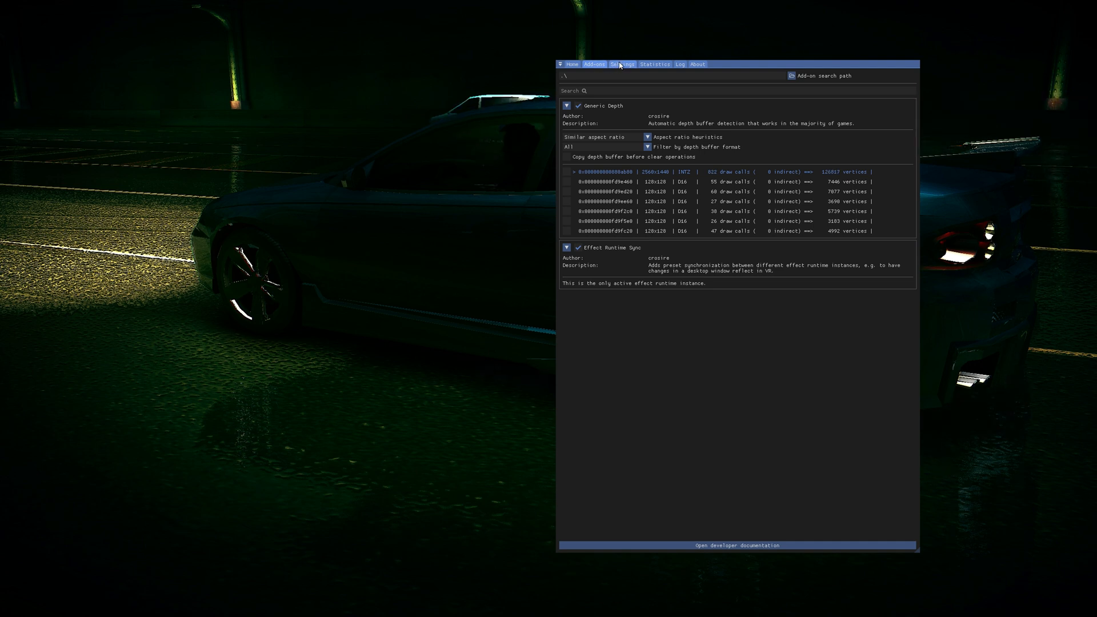
pyautogui.click(622, 64)
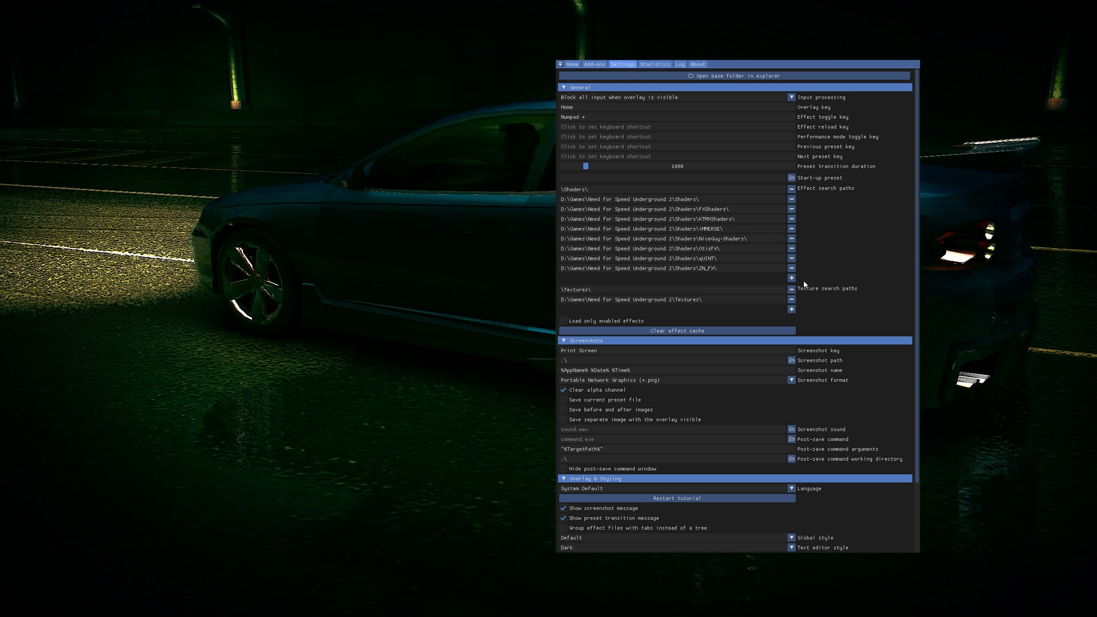
# - Set ReShade's texture search path to the game's Textures folder and leave the settings page
pyautogui.click(791, 360)
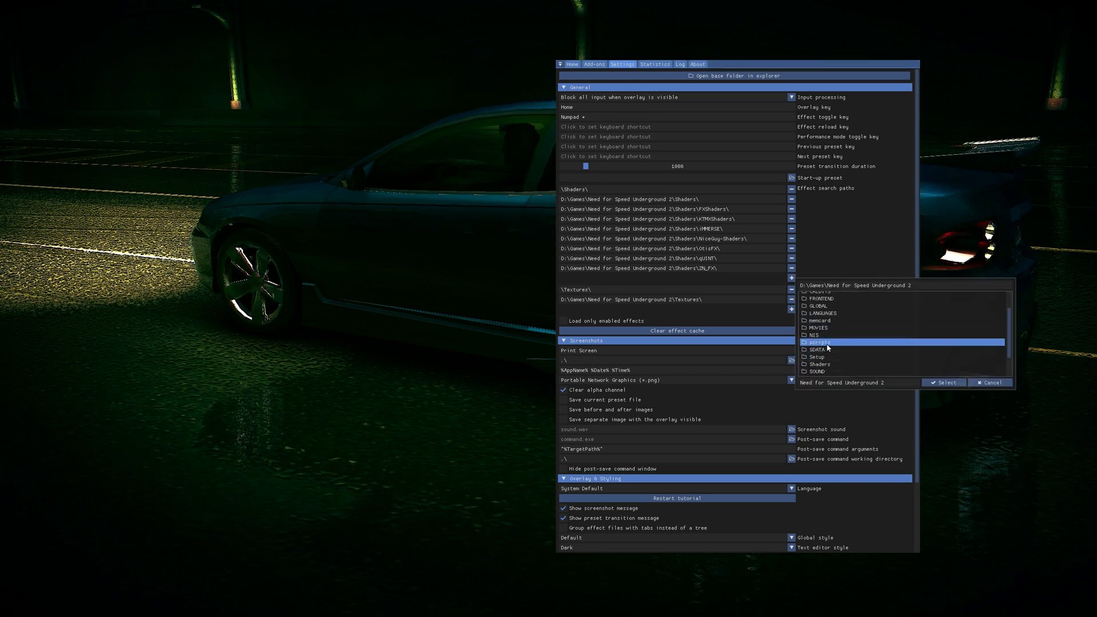
pyautogui.doubleClick(817, 342)
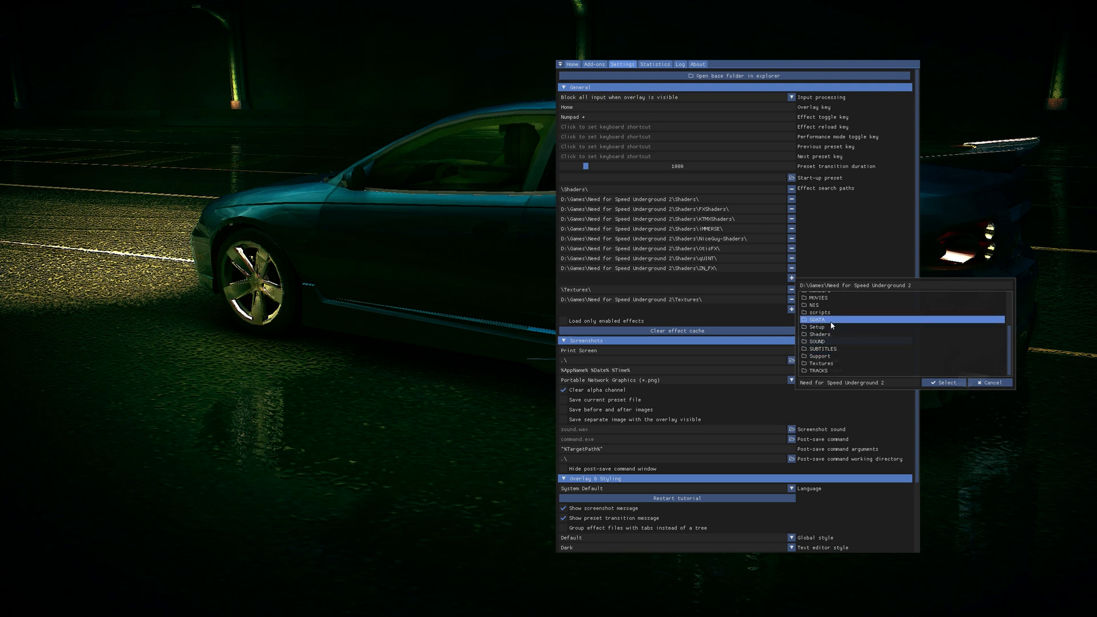
pyautogui.click(819, 363)
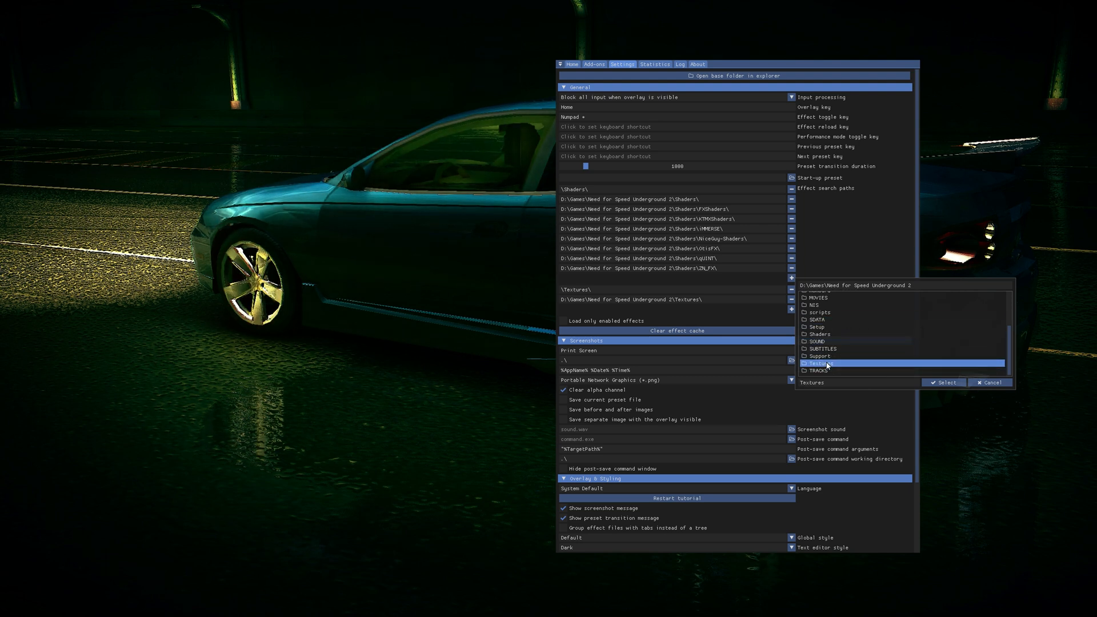
pyautogui.click(944, 382)
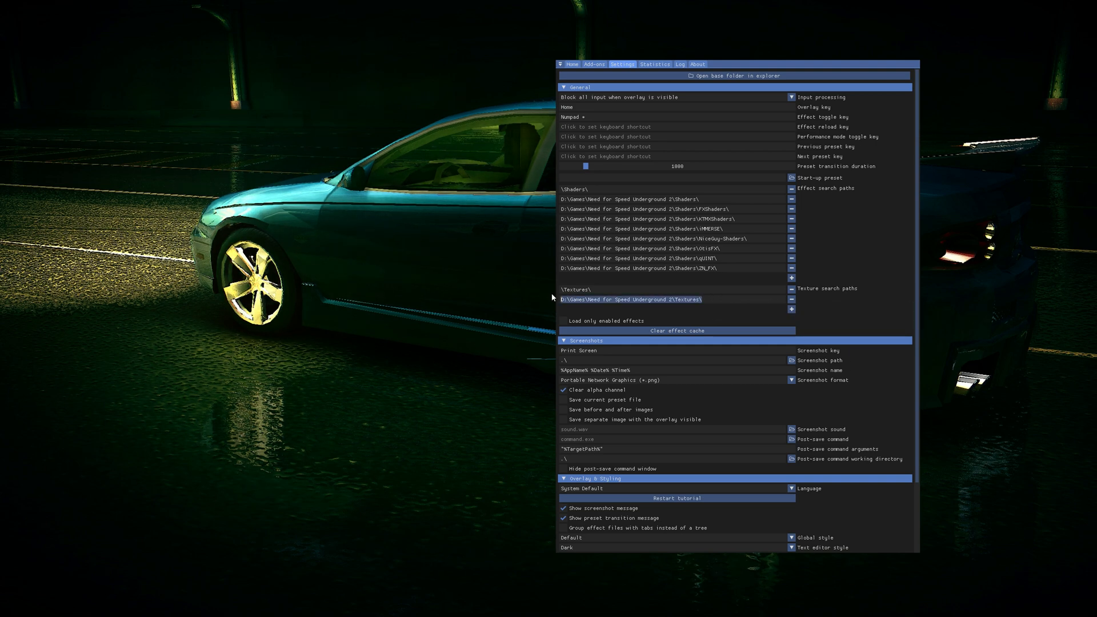
pyautogui.click(572, 64)
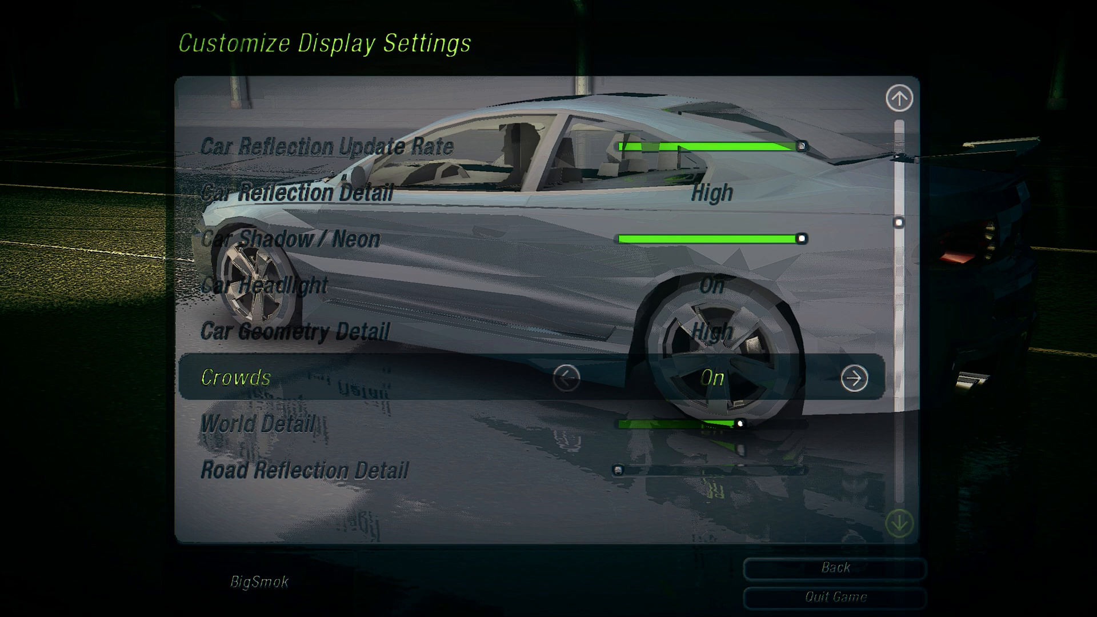
# - Move down the display settings list to Road Reflection Detail and Light Trails
pyautogui.press('down')
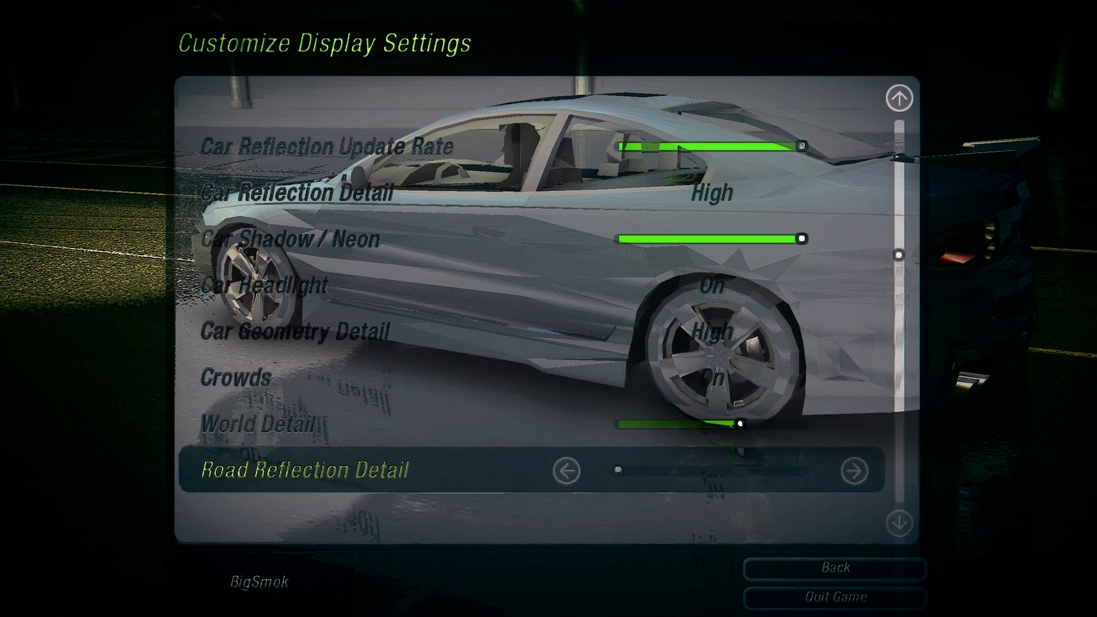
pyautogui.scroll(-3)
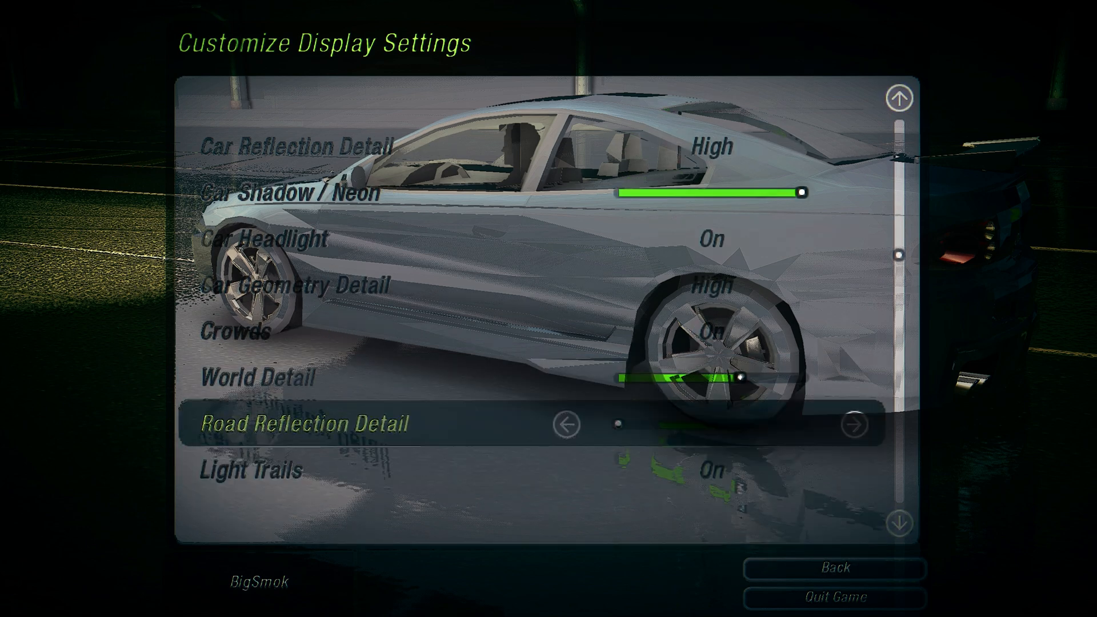